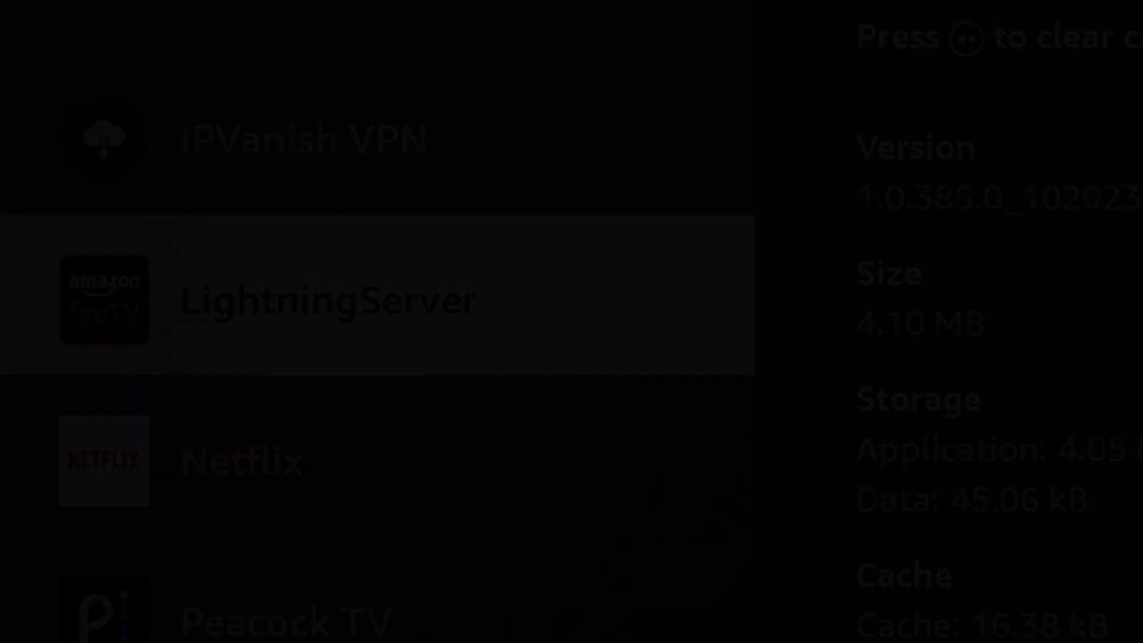
Step: Check for updates, confirming Fire OS 7.7.0.4 is current and the device is up to date
left_click(1077, 239)
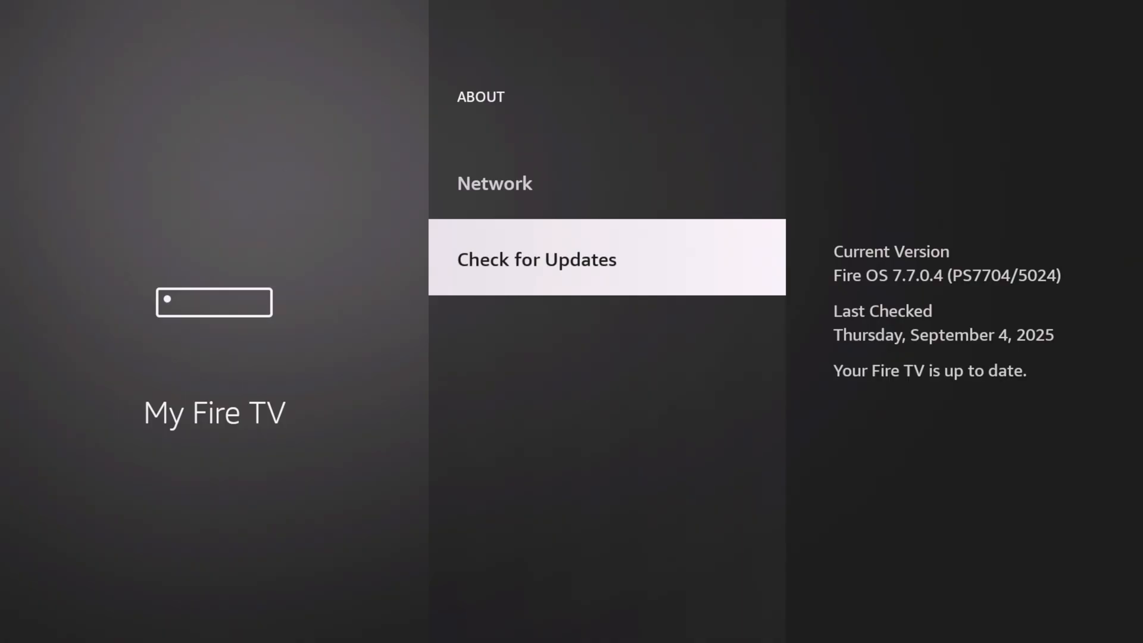
Step: Clear all application caches, confirm the deletion, and return to the Applications settings
key("Up")
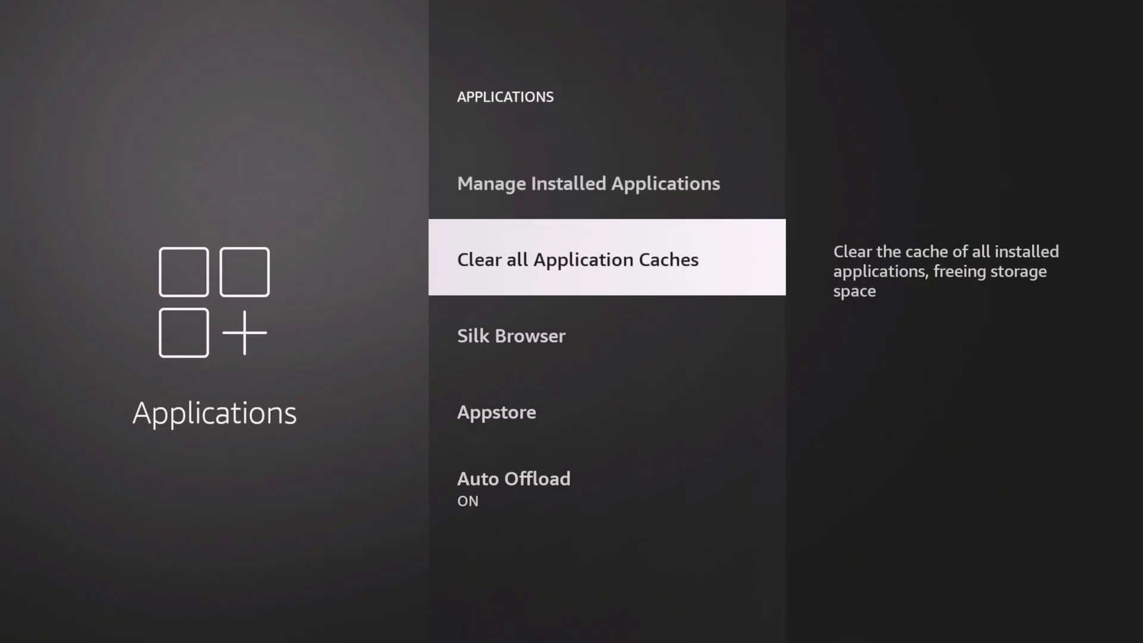
left_click(578, 259)
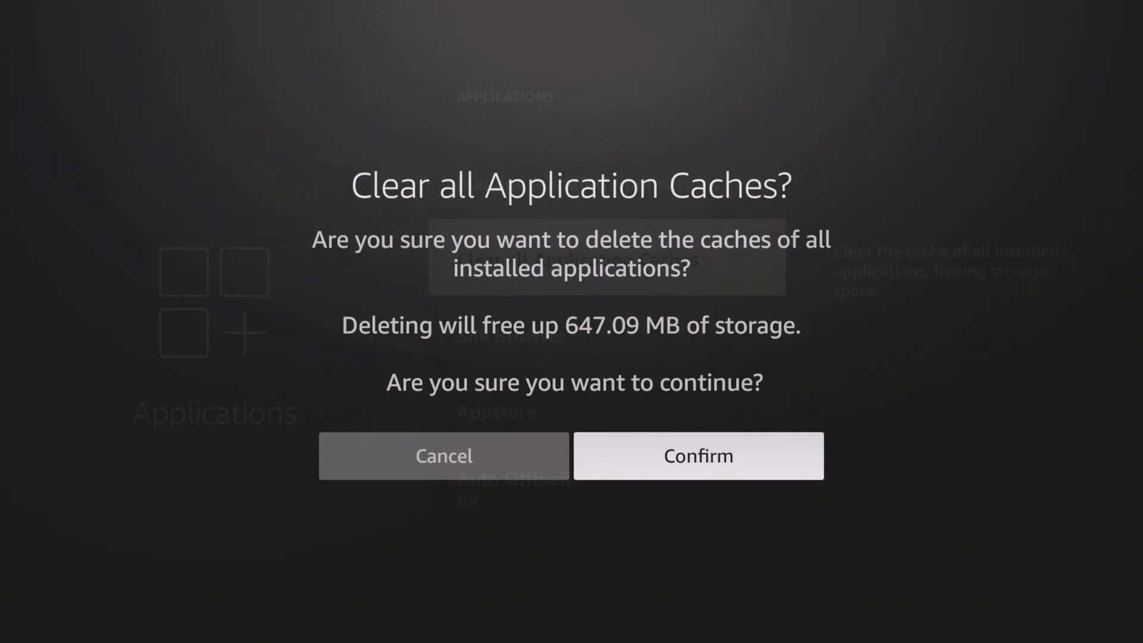
left_click(699, 455)
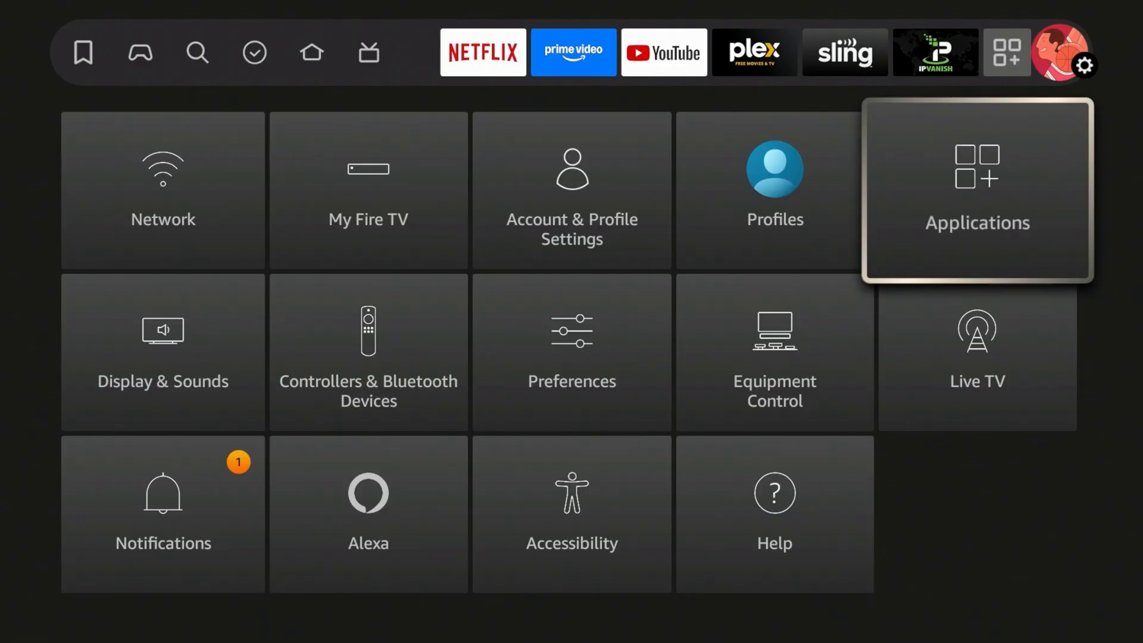
left_click(977, 185)
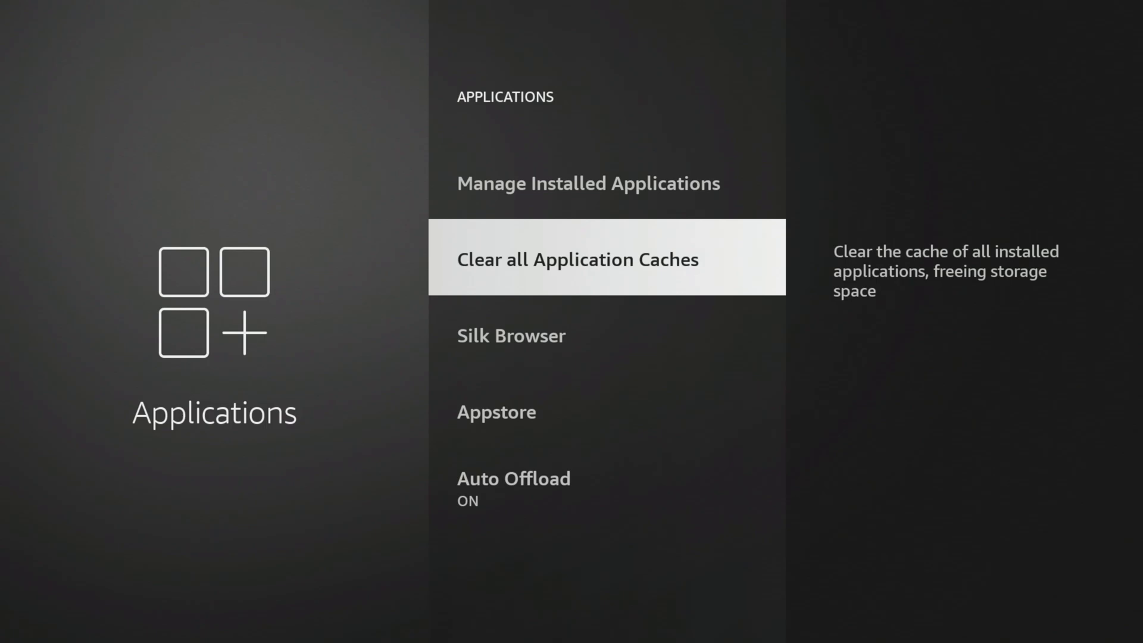
Step: Return to the Fire TV home screen showing the Bloomberg Leaders banner
left_click(576, 257)
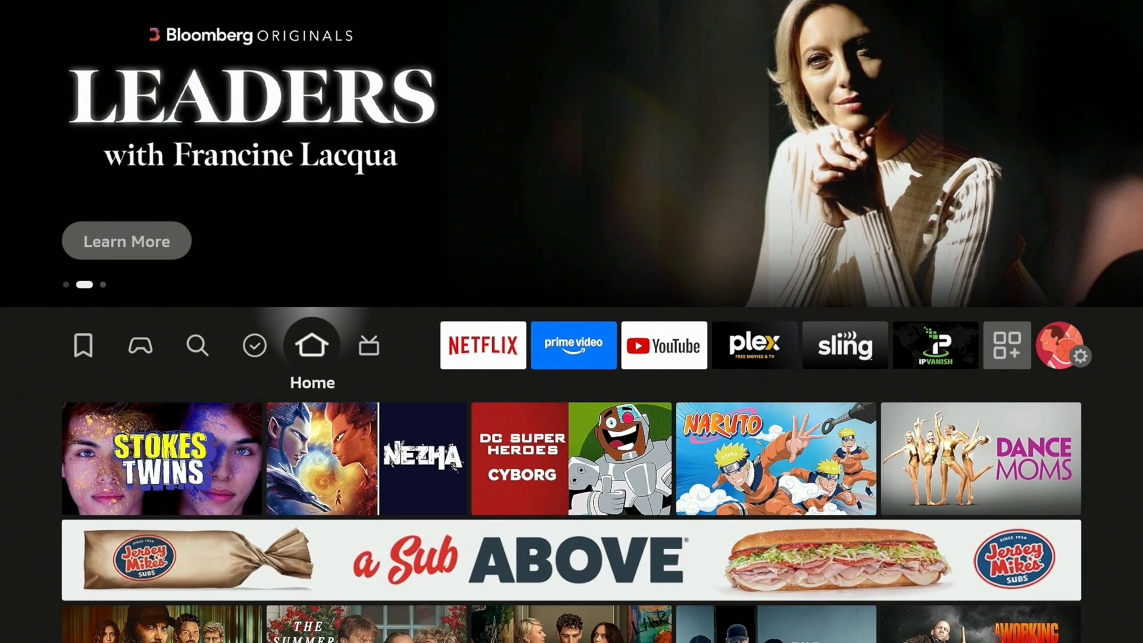
Step: Browse the Live tab, then view Your apps and channels listing Amazon Music, Appstore and Photos
left_click(369, 346)
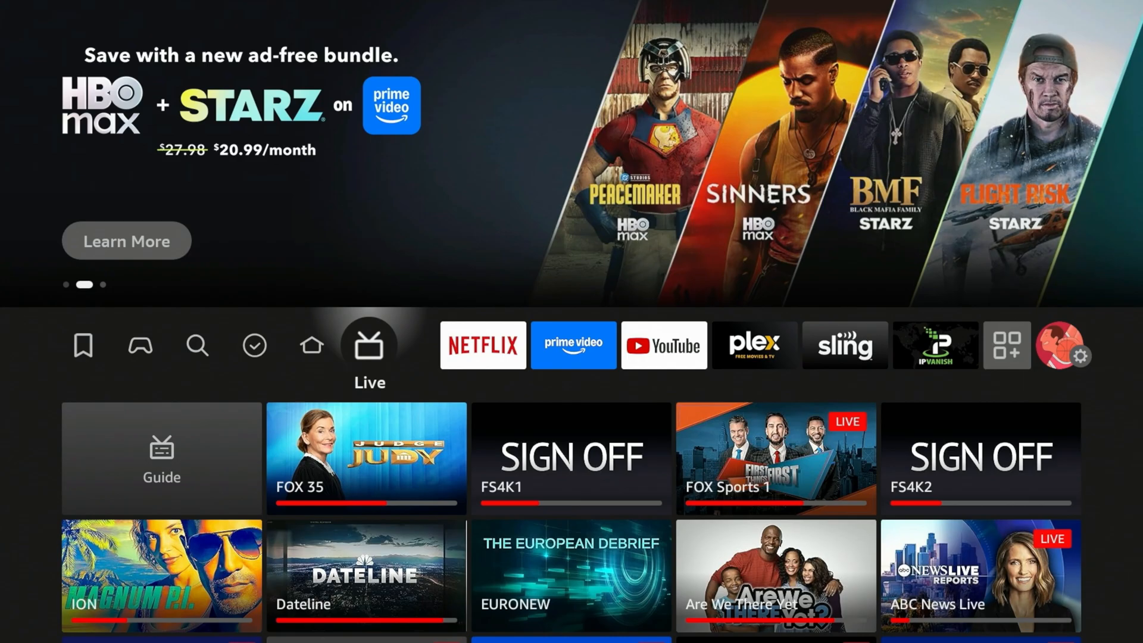
left_click(482, 345)
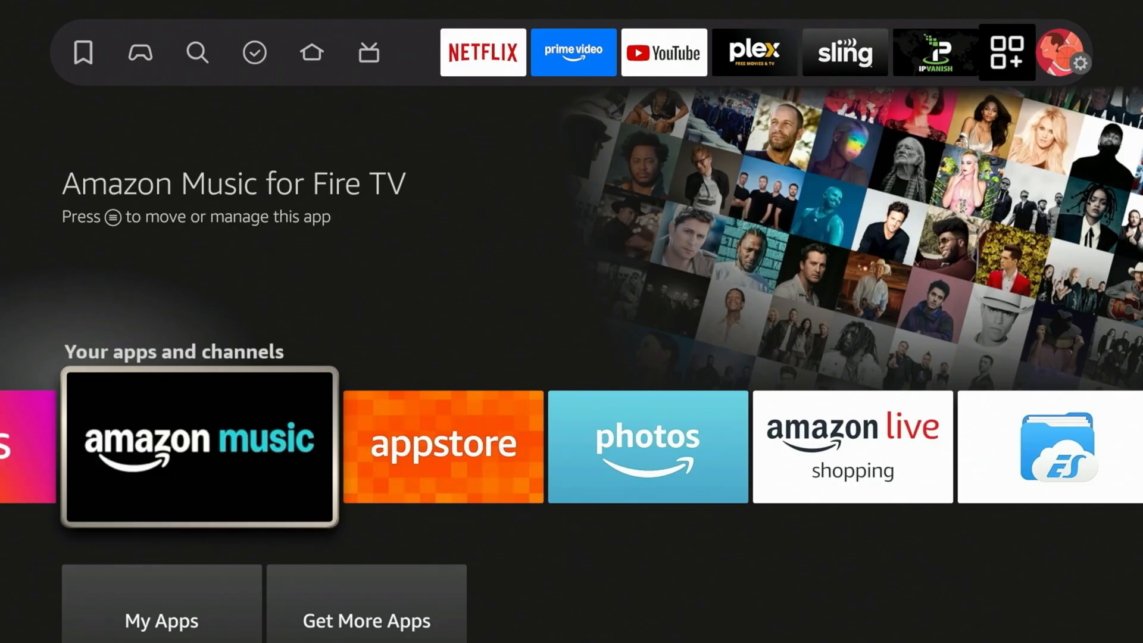
Step: Go back home and bring up the main Settings overview with Network, Applications and Display & Sounds
key("Right")
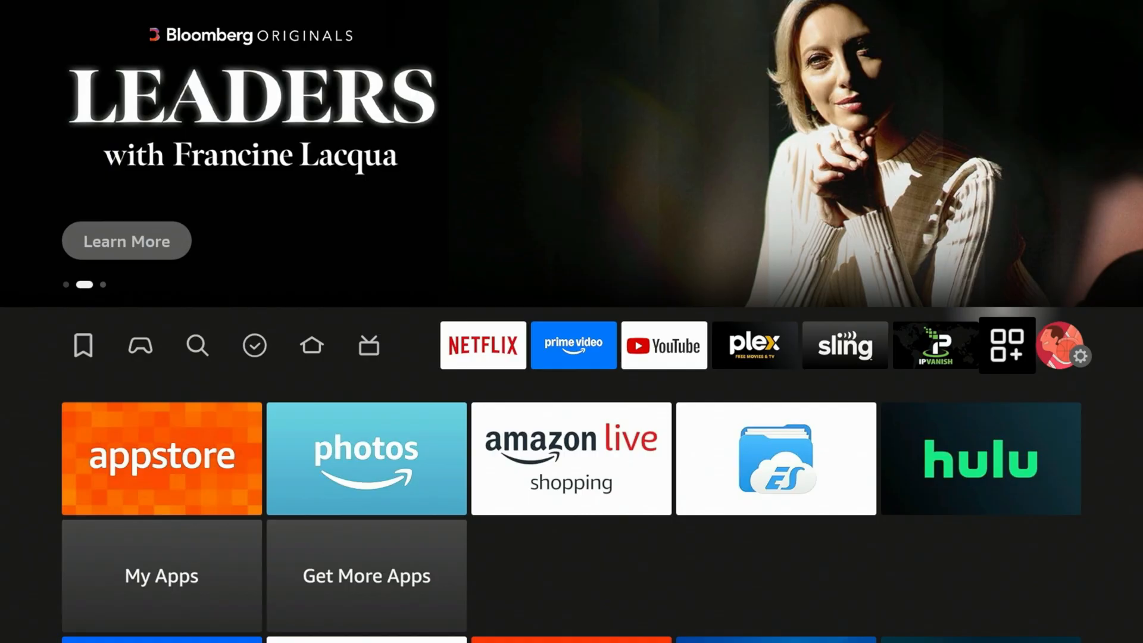
left_click(1065, 347)
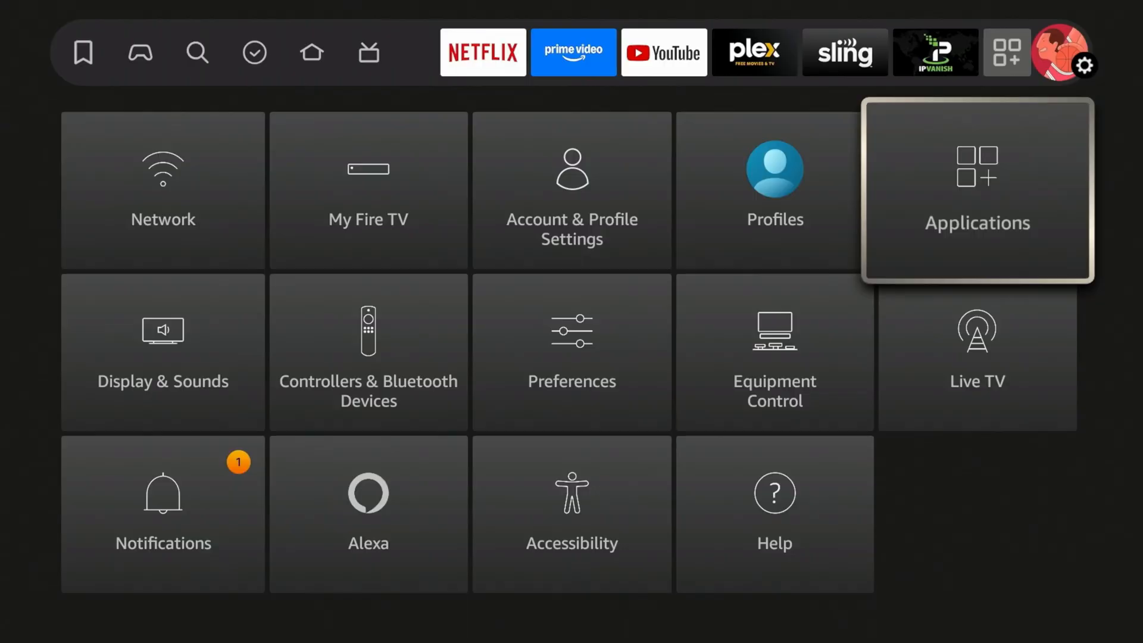
Step: In Applications > Manage Installed Applications, scroll down the list to LightningServer
left_click(977, 190)
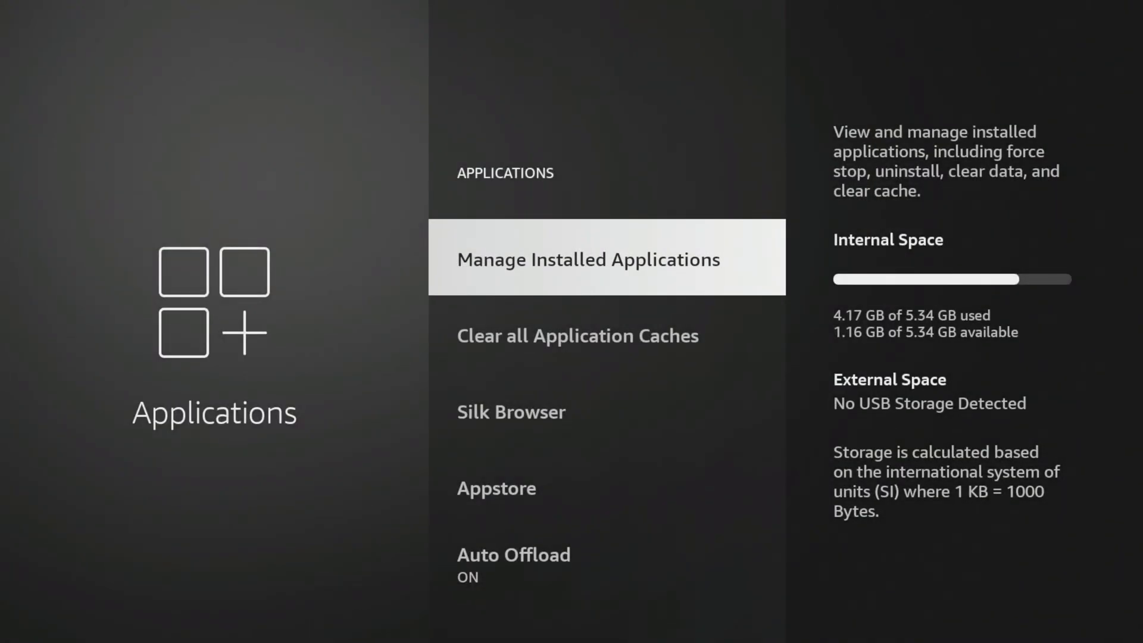
left_click(588, 259)
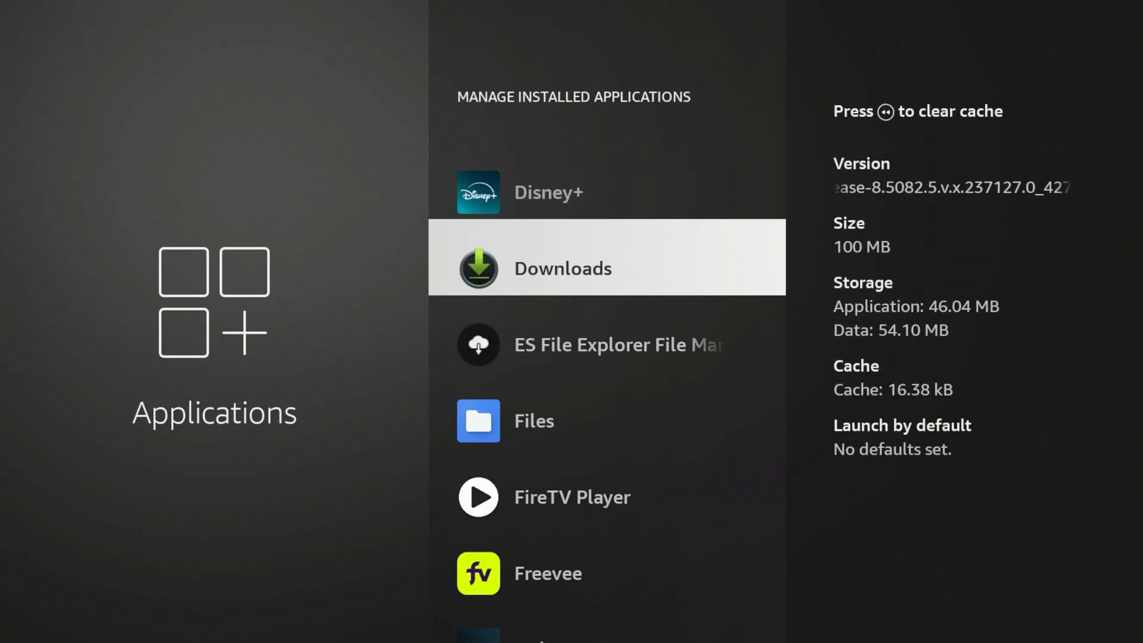
scroll("down", 3)
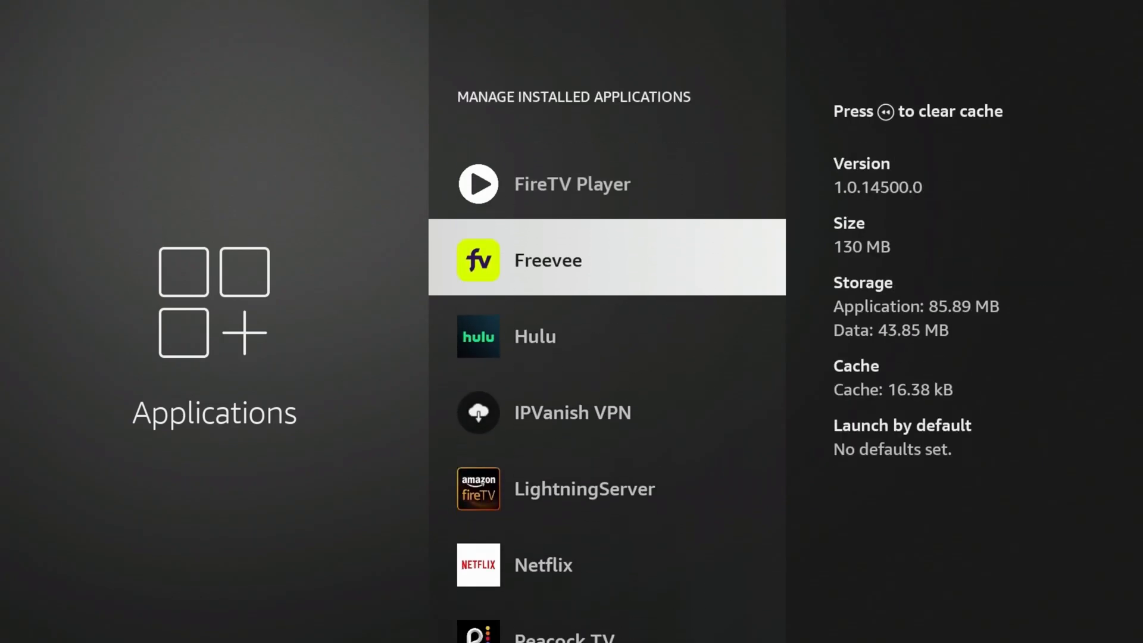